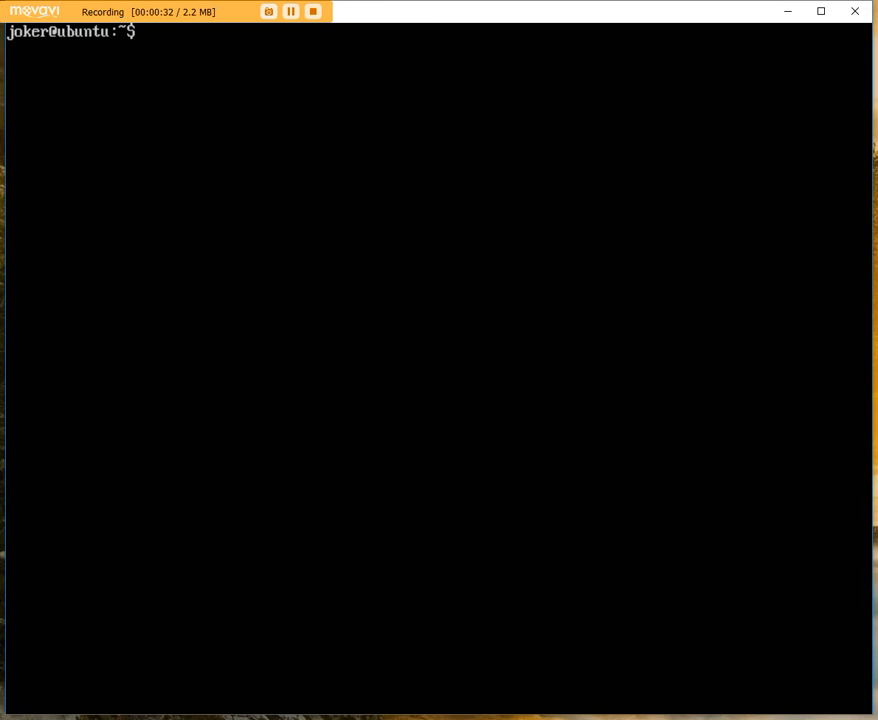
Enter the command 'sudo nano /etc/ntp.conf' at the bash prompt without running it
type("sudo")
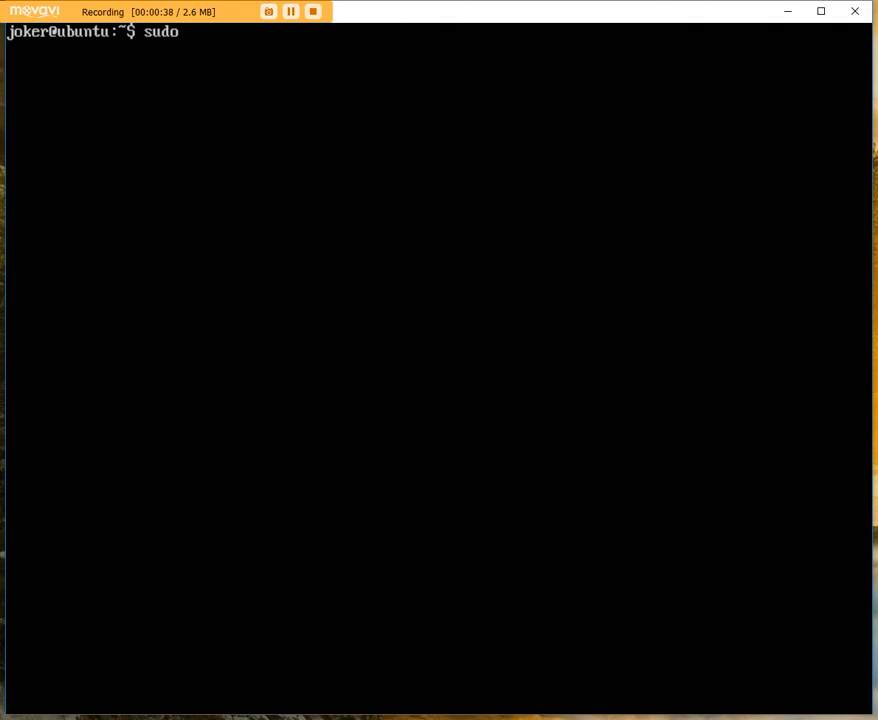
type("n")
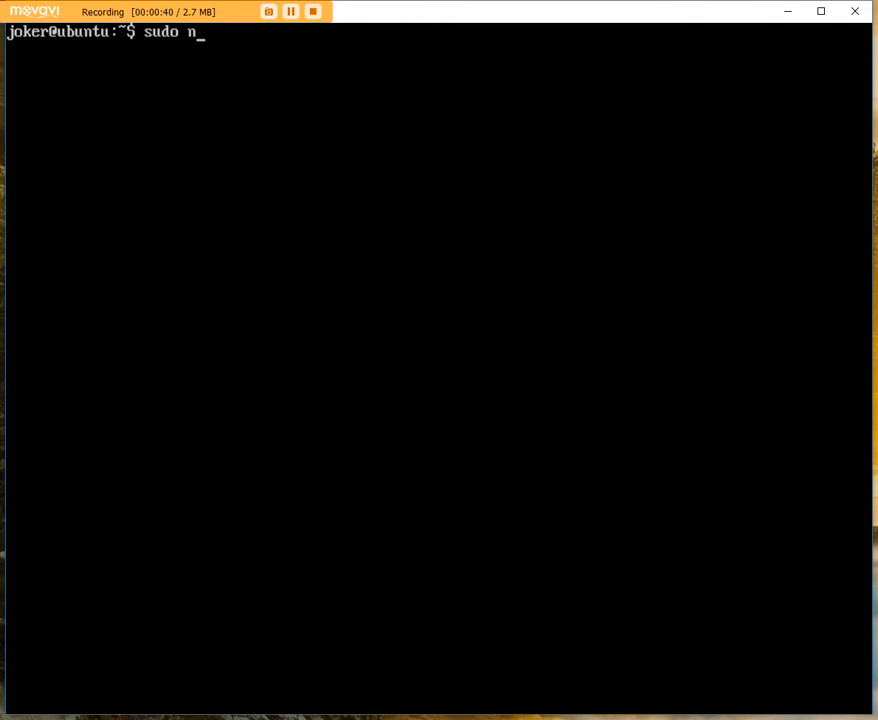
type("ano")
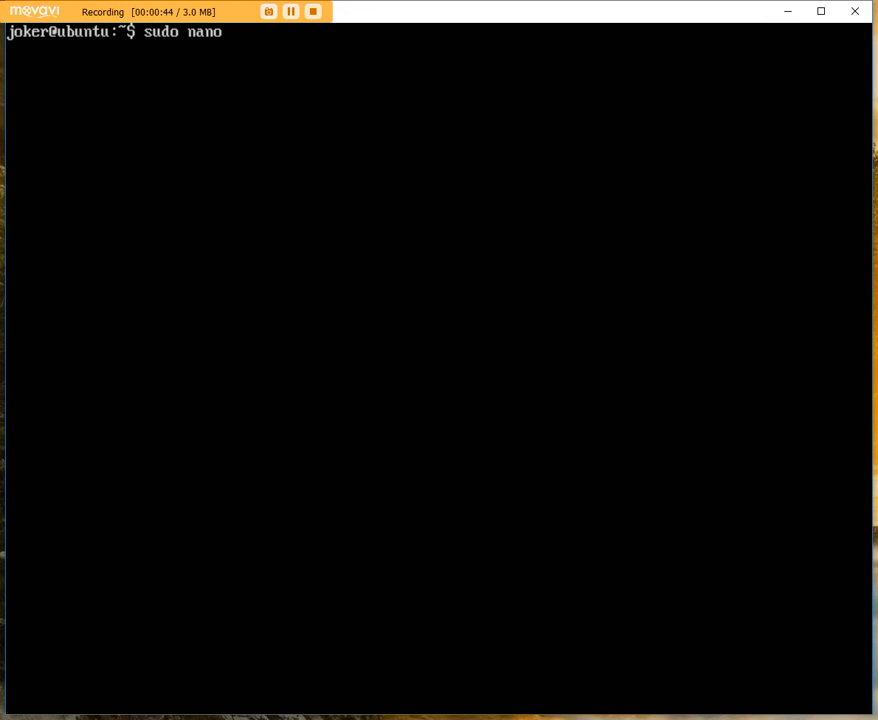
type("/et")
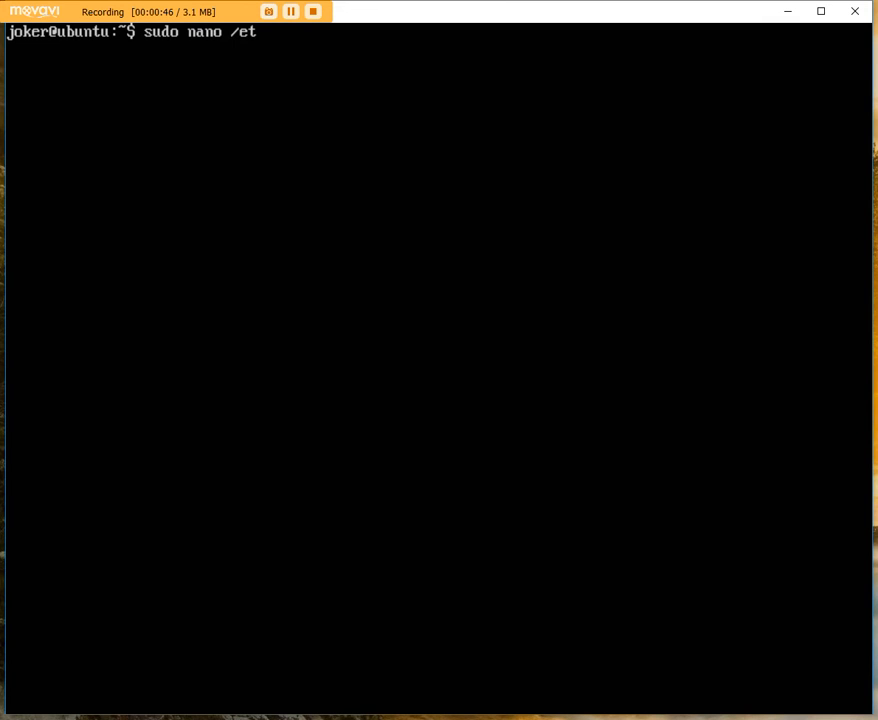
type("c/")
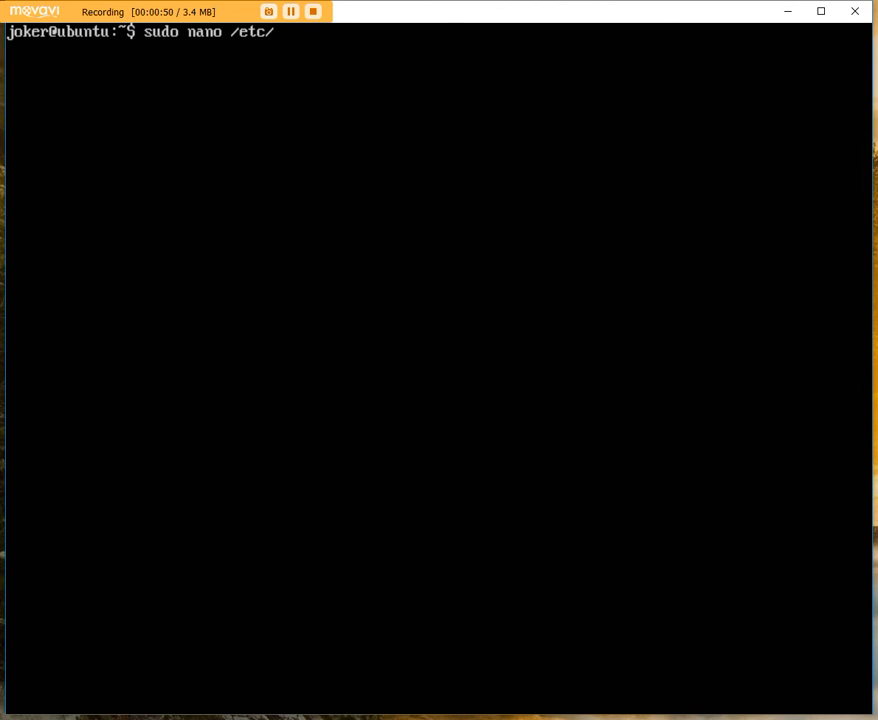
type("ntp.conf")
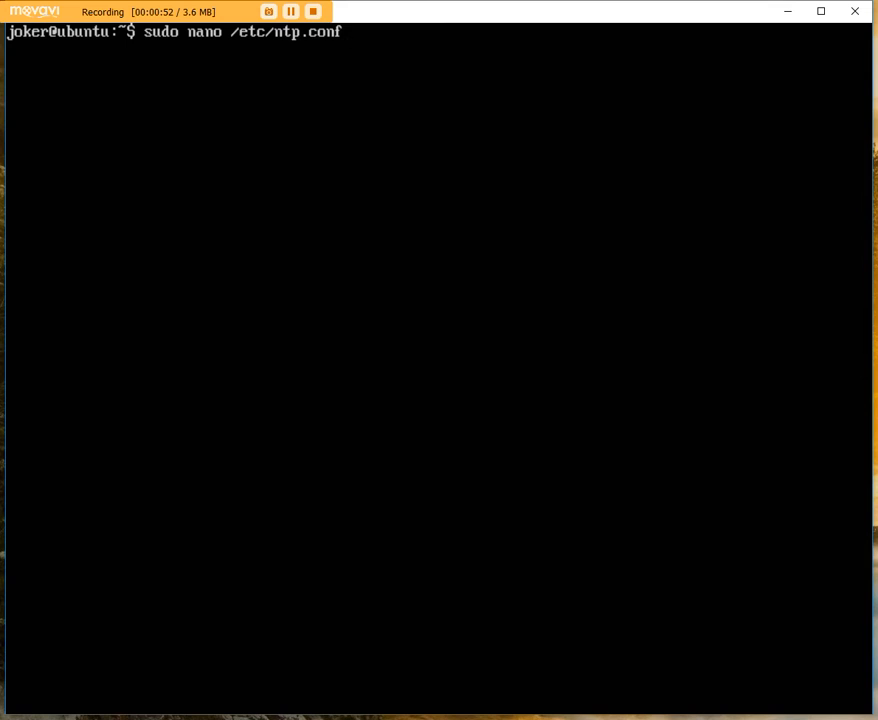
Launch nano on /etc/ntp.conf and review the file down to the commented PPS server examples
key("Return")
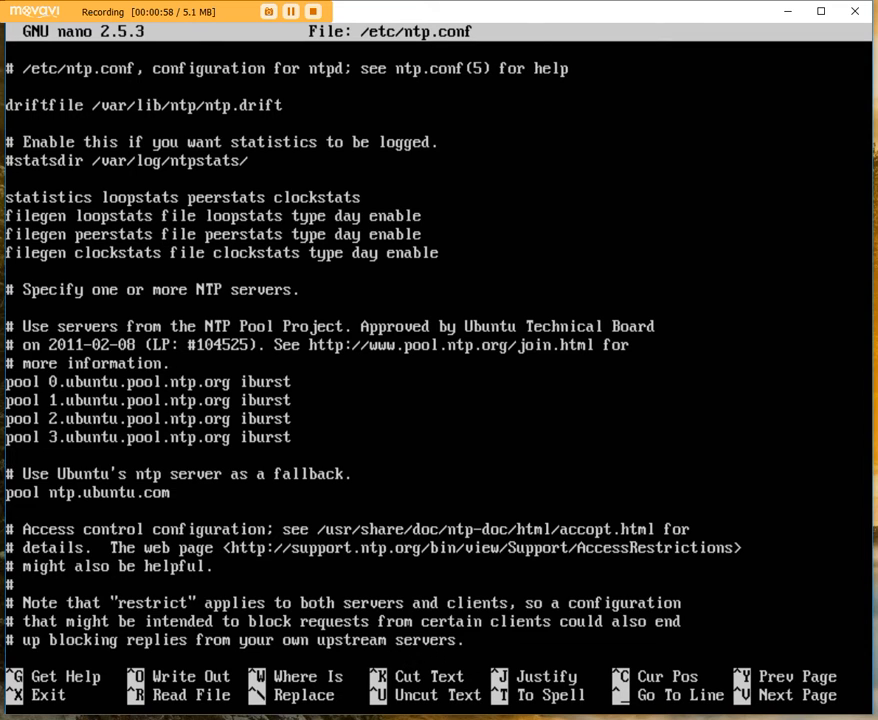
scroll("down", 3)
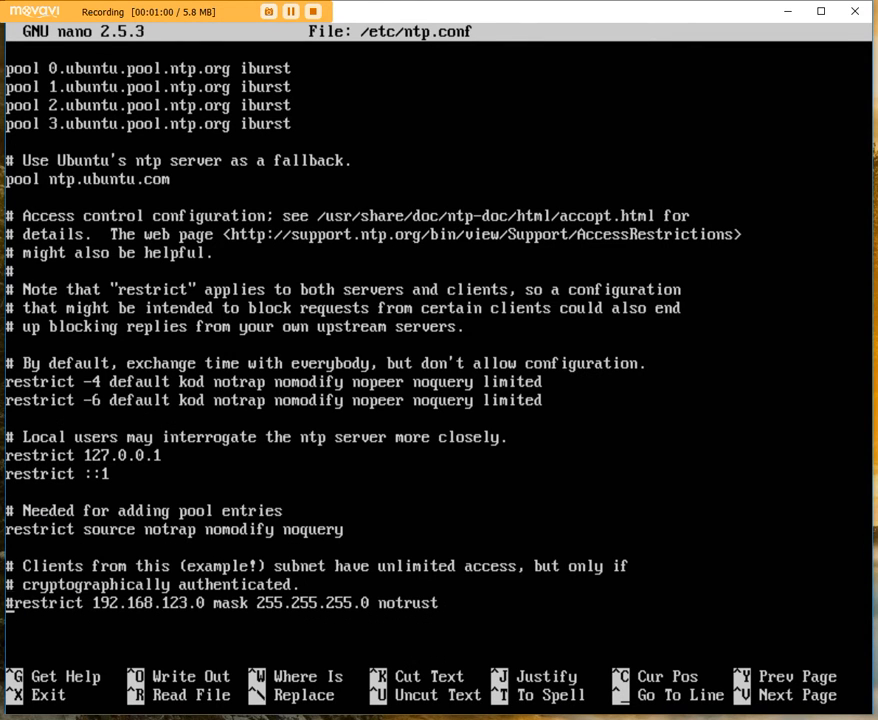
scroll("down", 3)
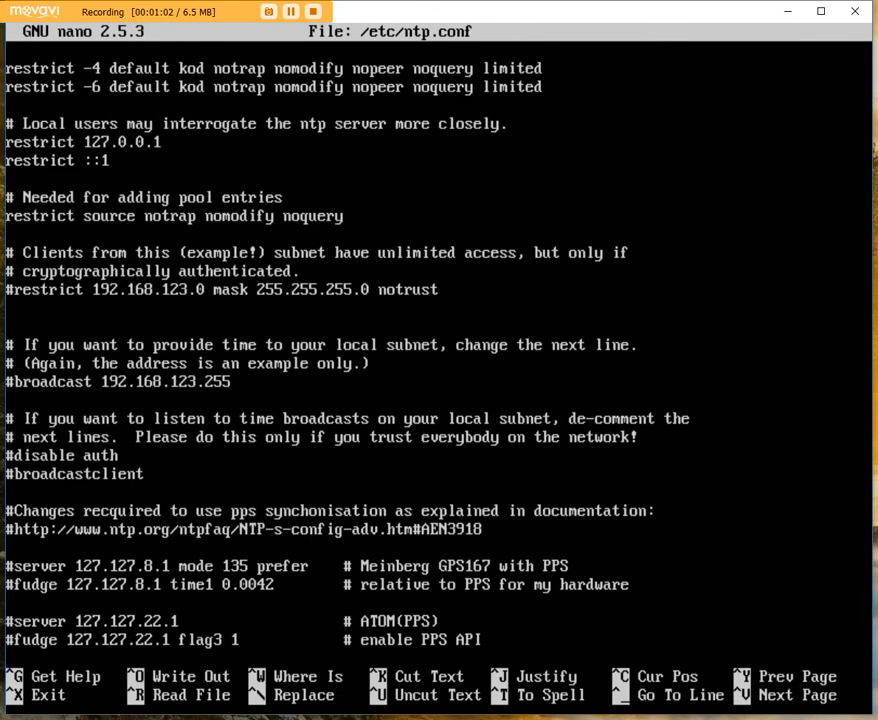
scroll("down", 3)
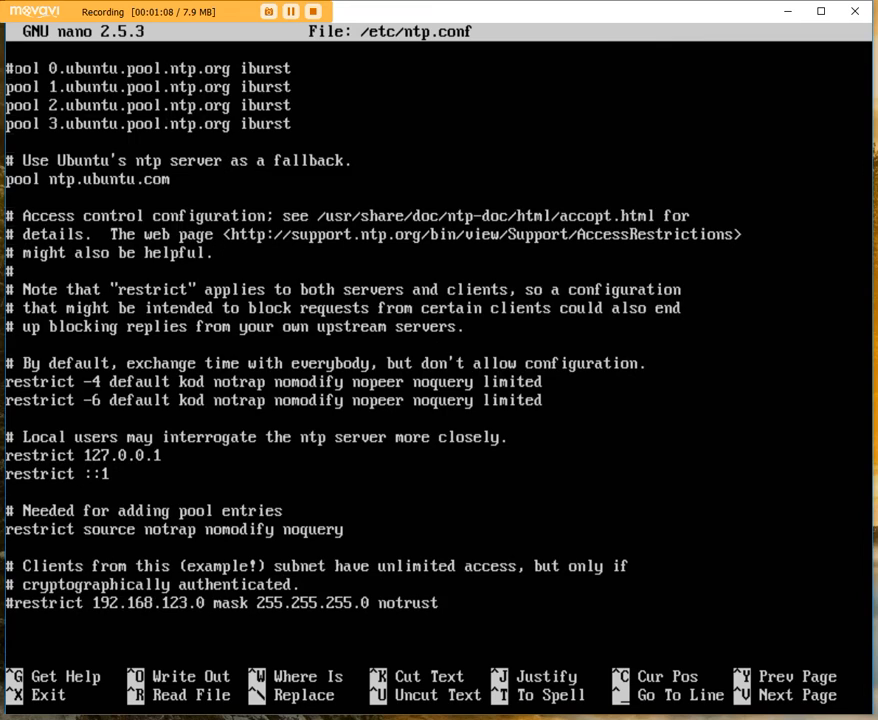
scroll("up", 3)
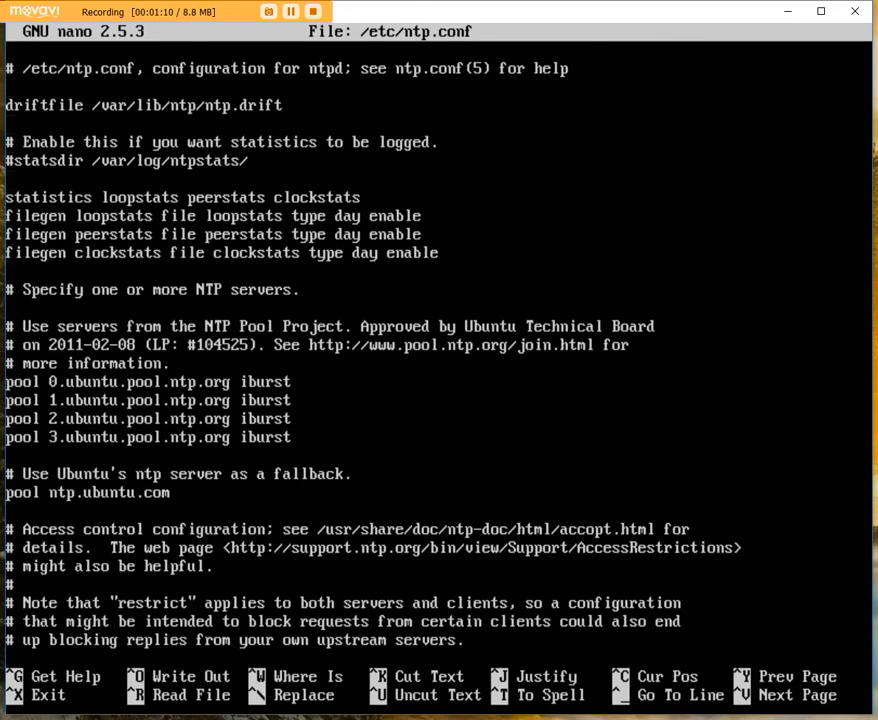
scroll("down", 3)
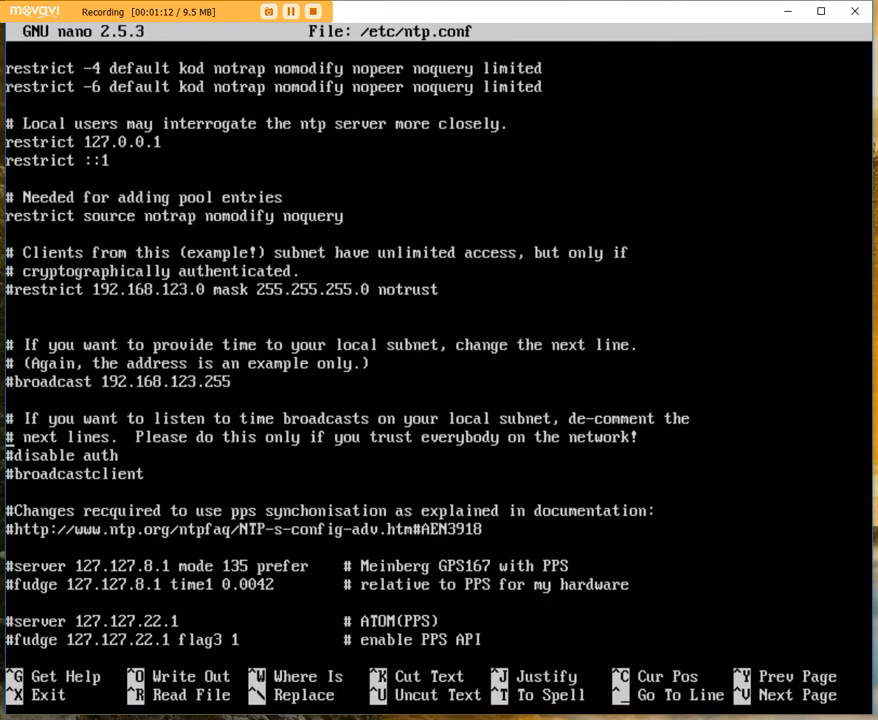
scroll("down", 3)
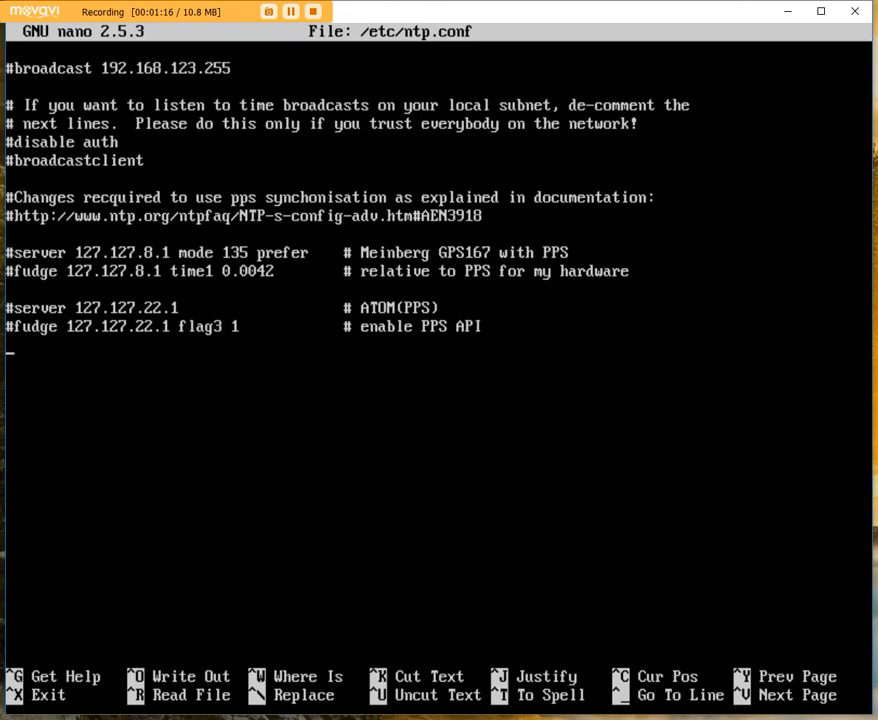
Append 'server 172.16.1.6' and 'server dom.lab.local' to ntp.conf, bringing up the save prompt
type("ser")
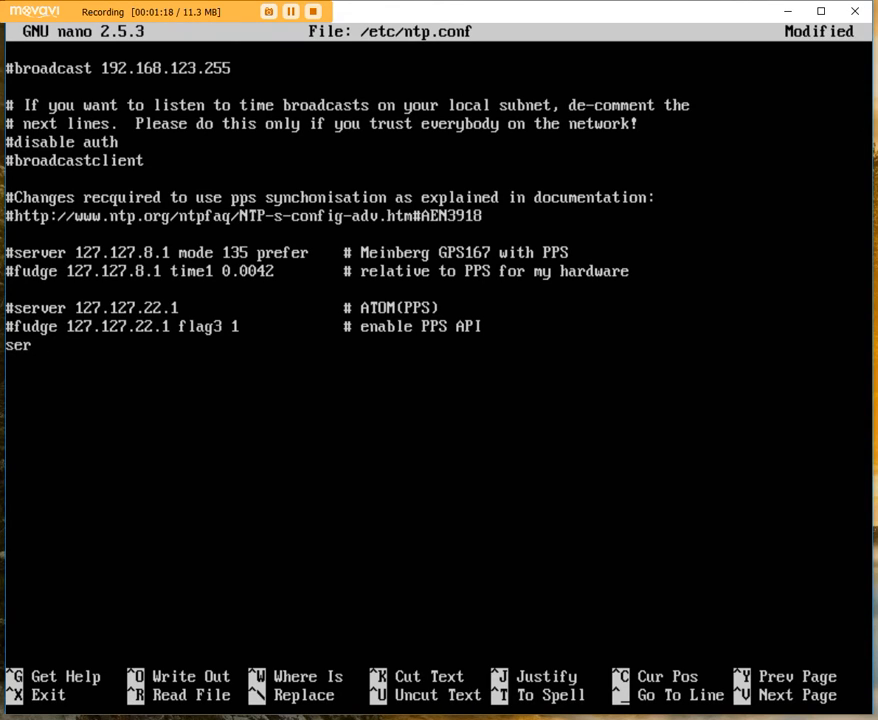
type("ver")
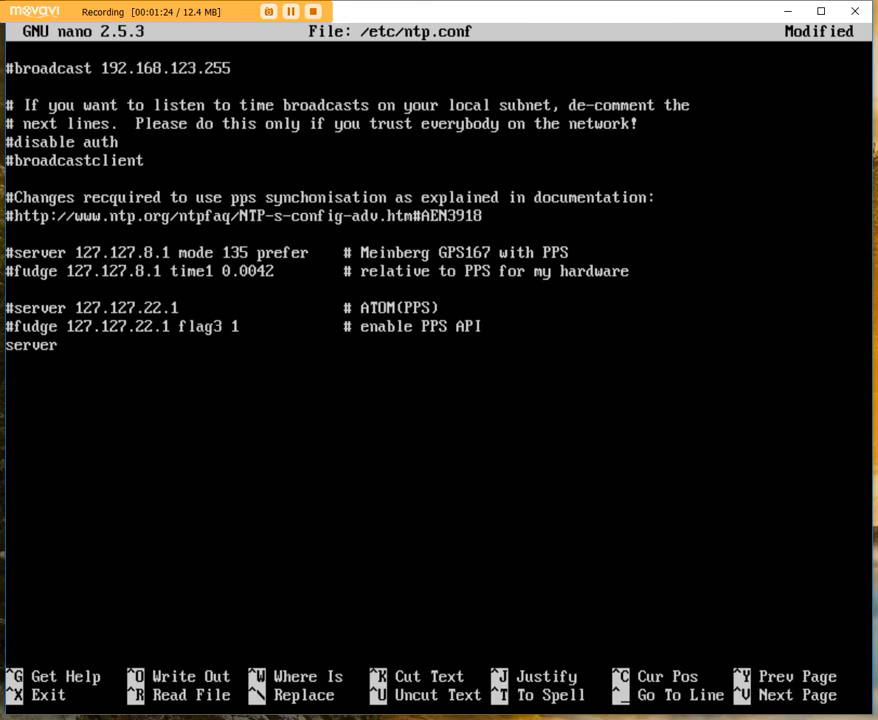
type("1")
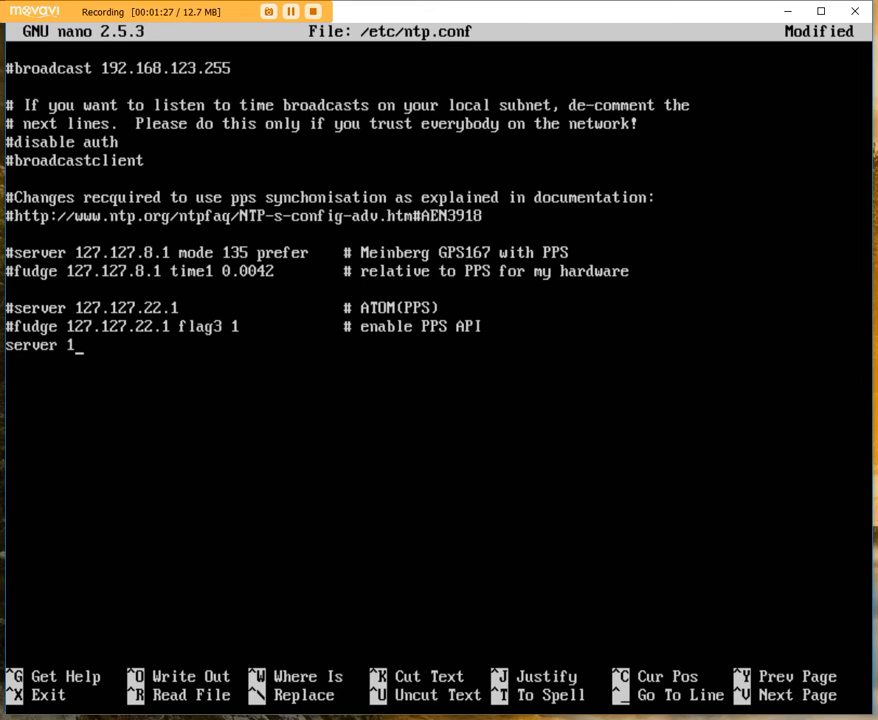
type("72")
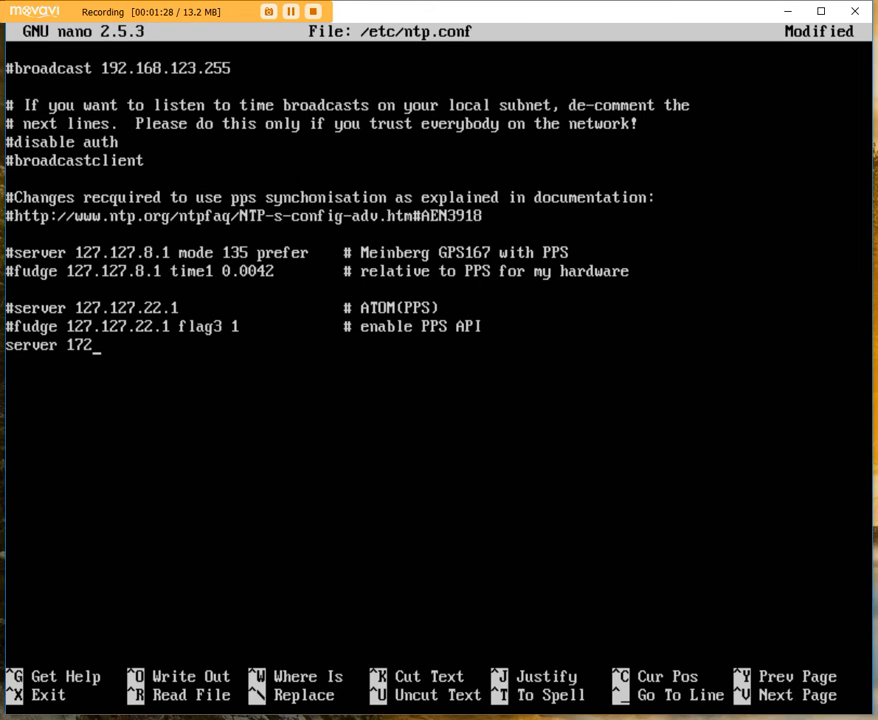
type("16.")
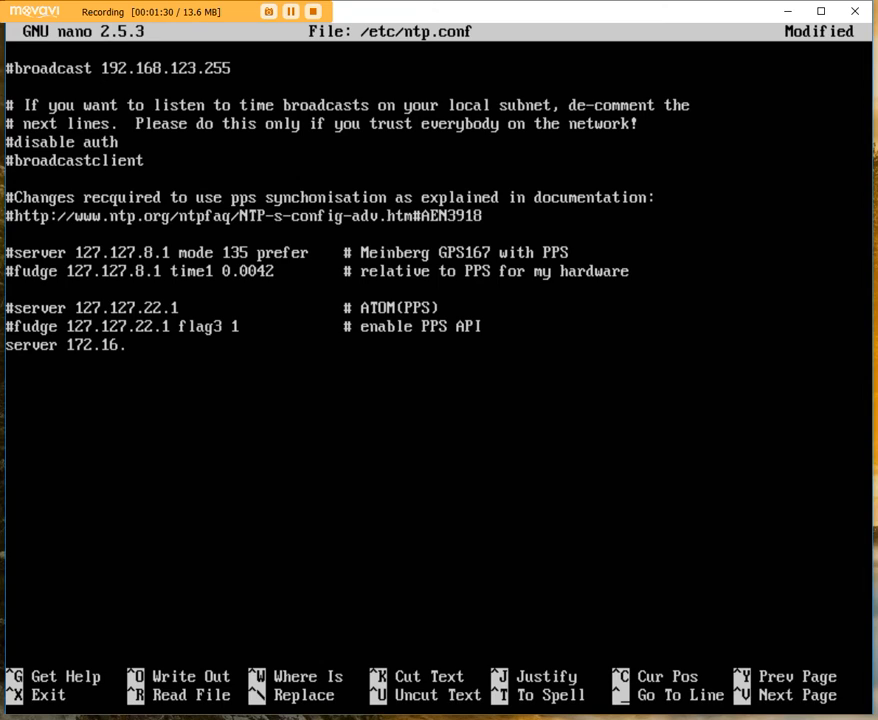
type("1.")
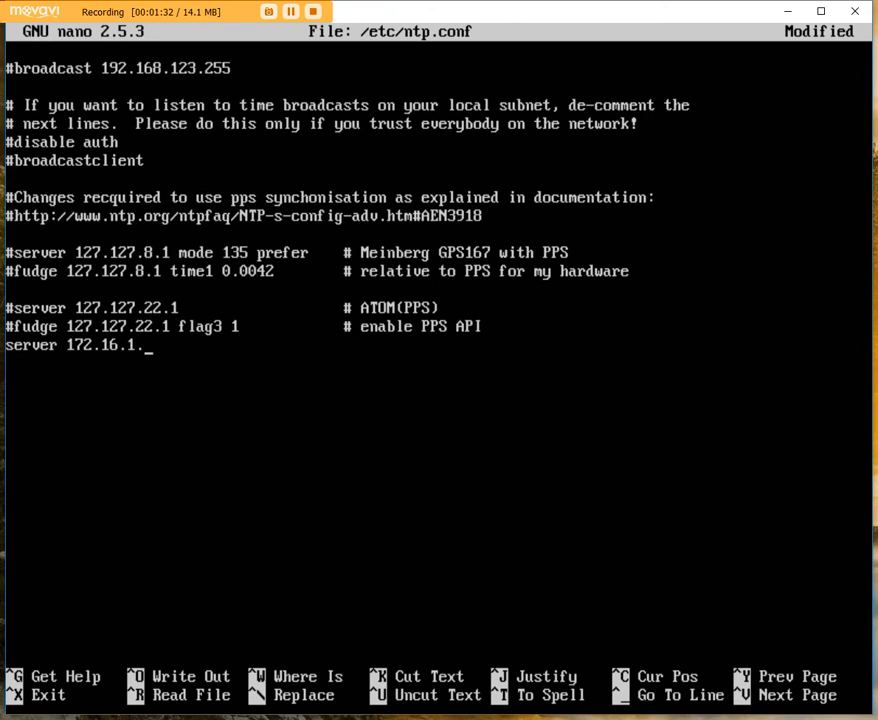
type("6")
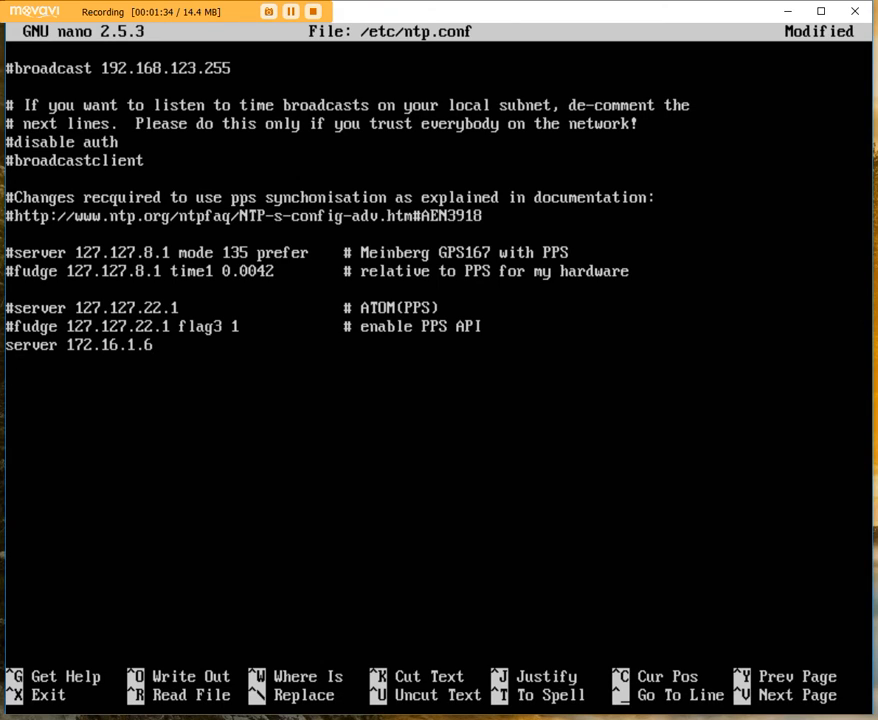
type("ser")
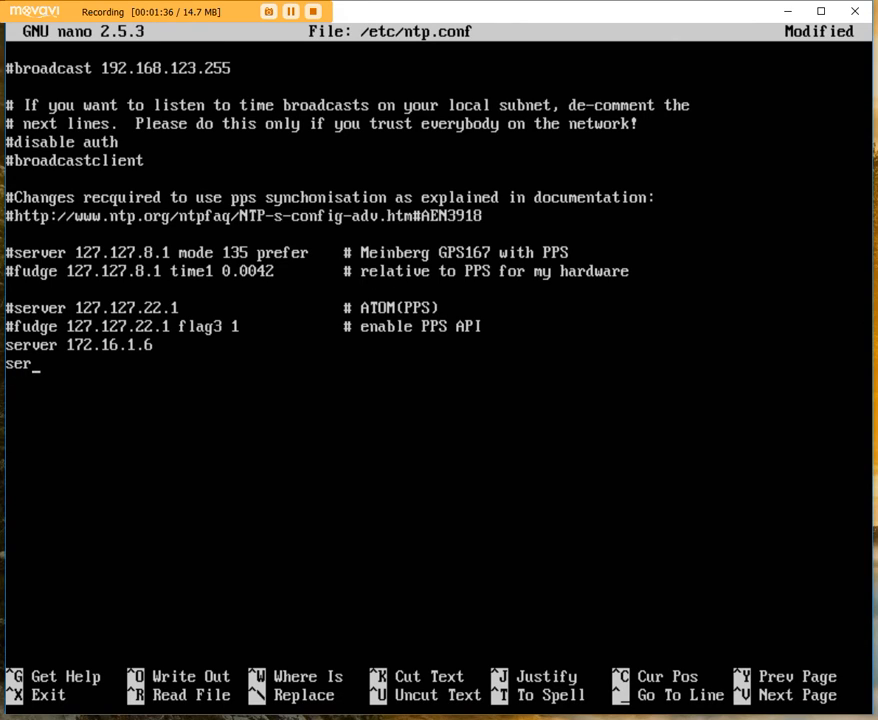
type("ver dom")
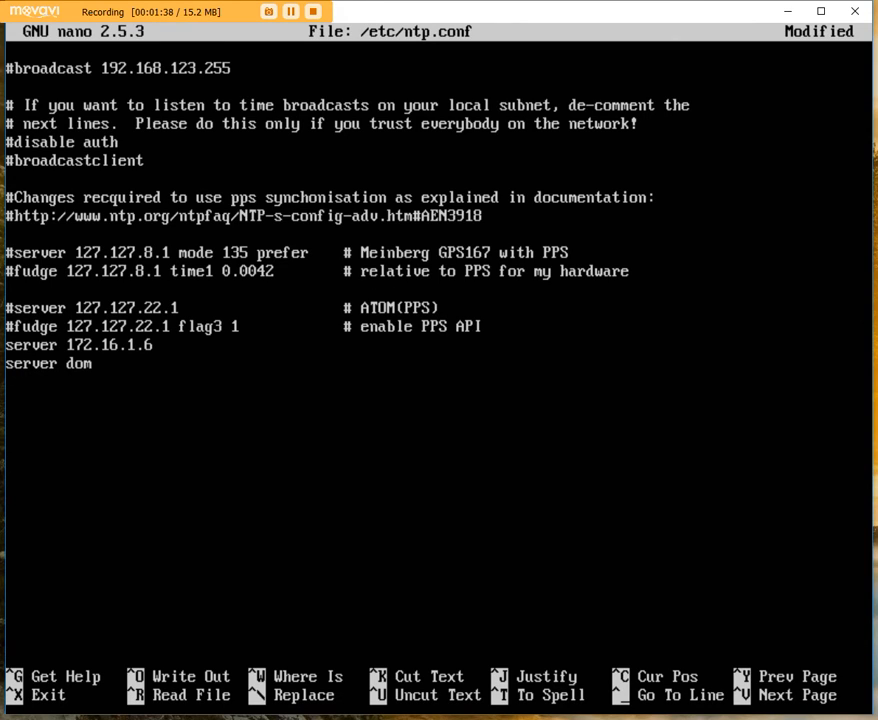
type(".lab")
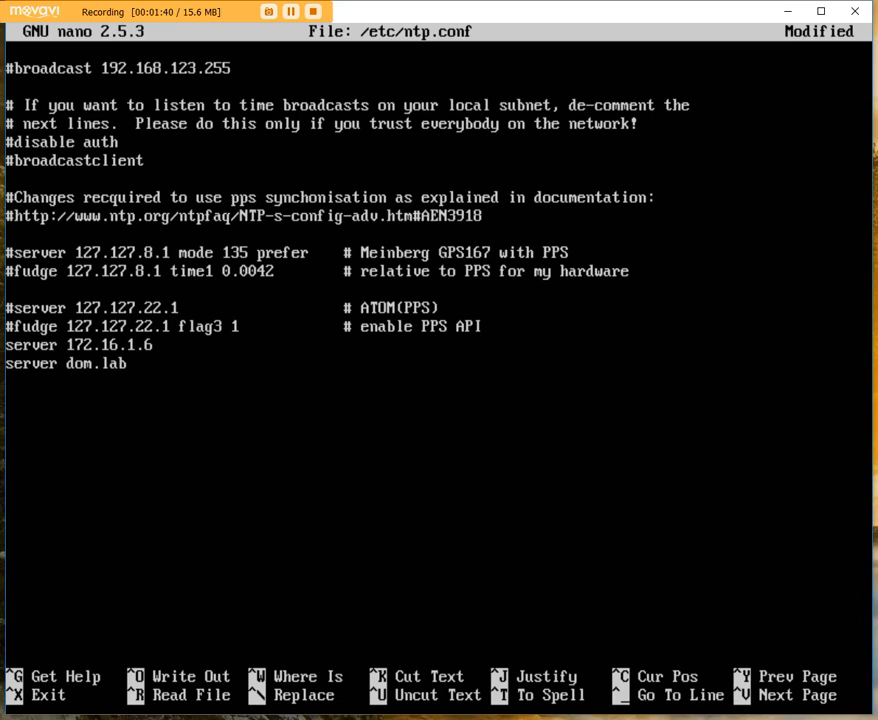
type(".local")
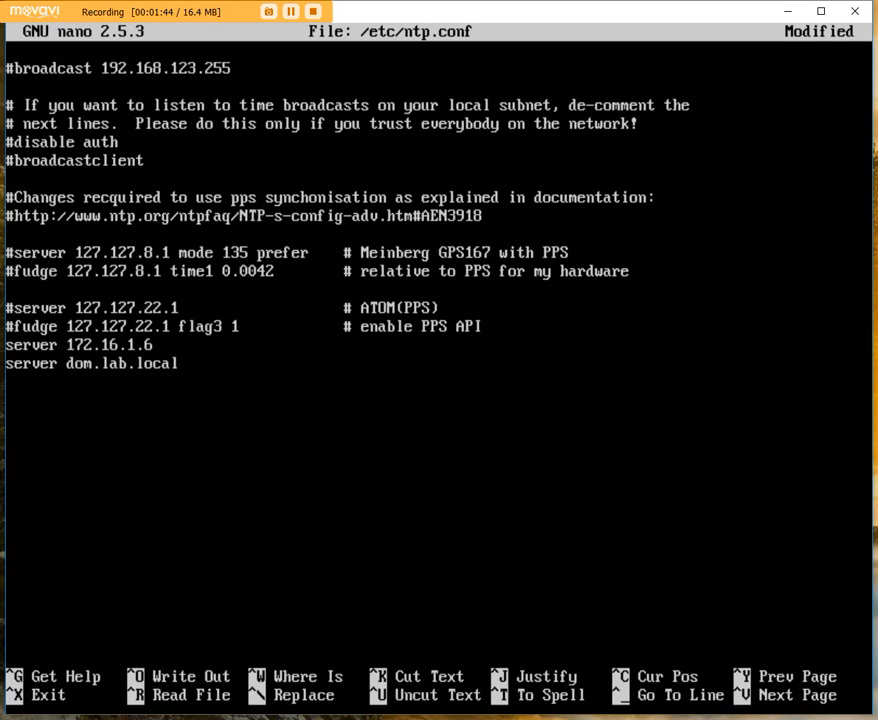
key("ctrl+x")
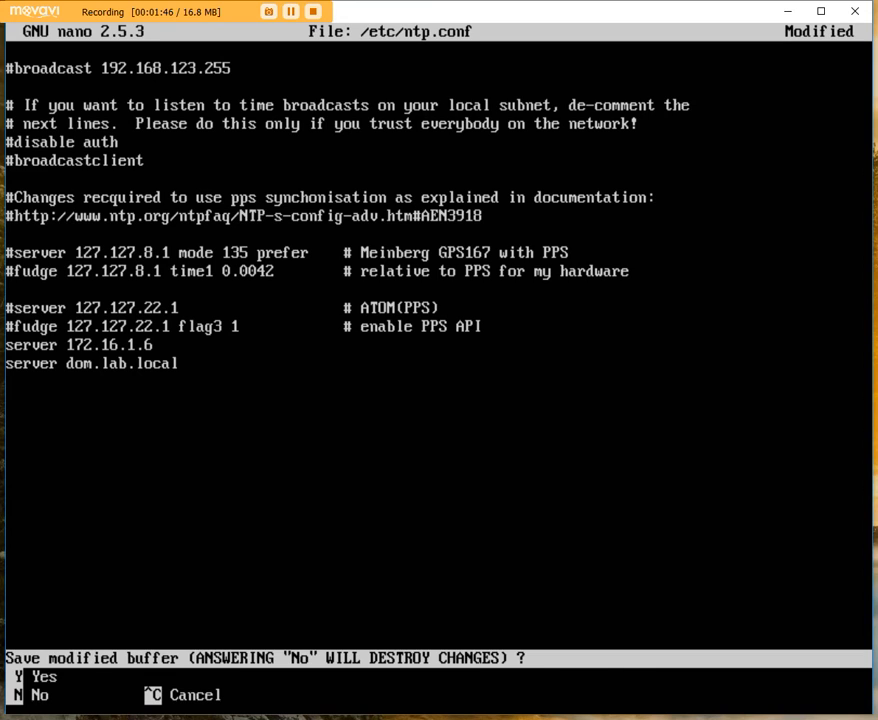
Confirm saving ntp.conf, then clear the terminal screen
key("y")
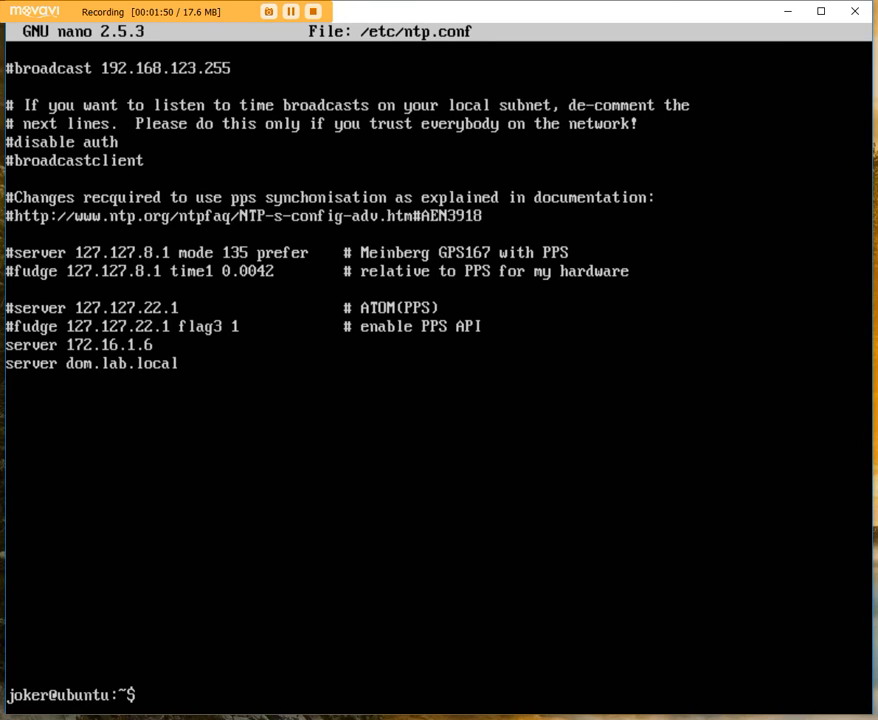
type("clear")
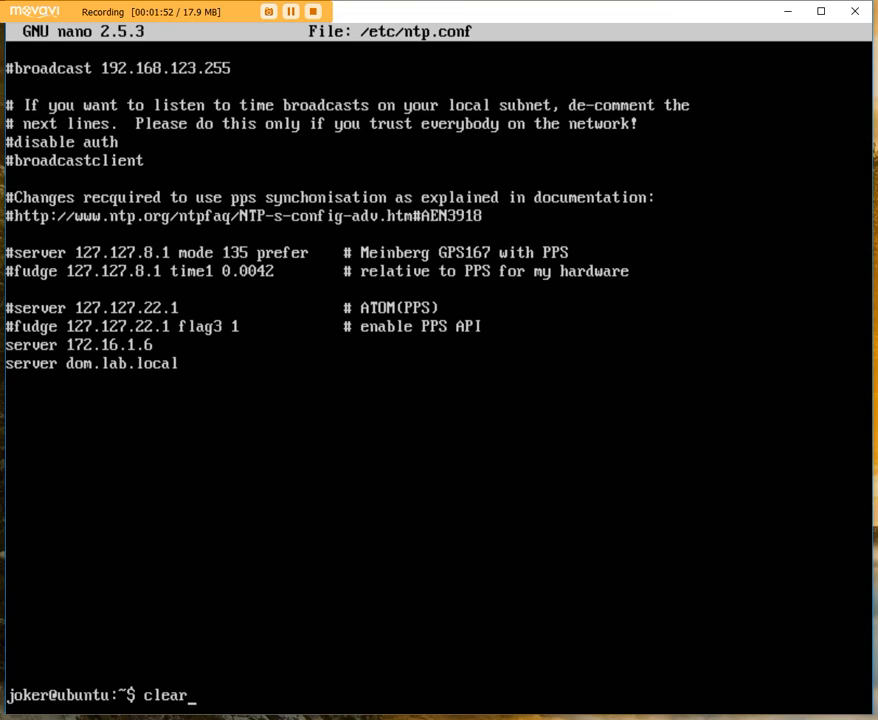
key("Return")
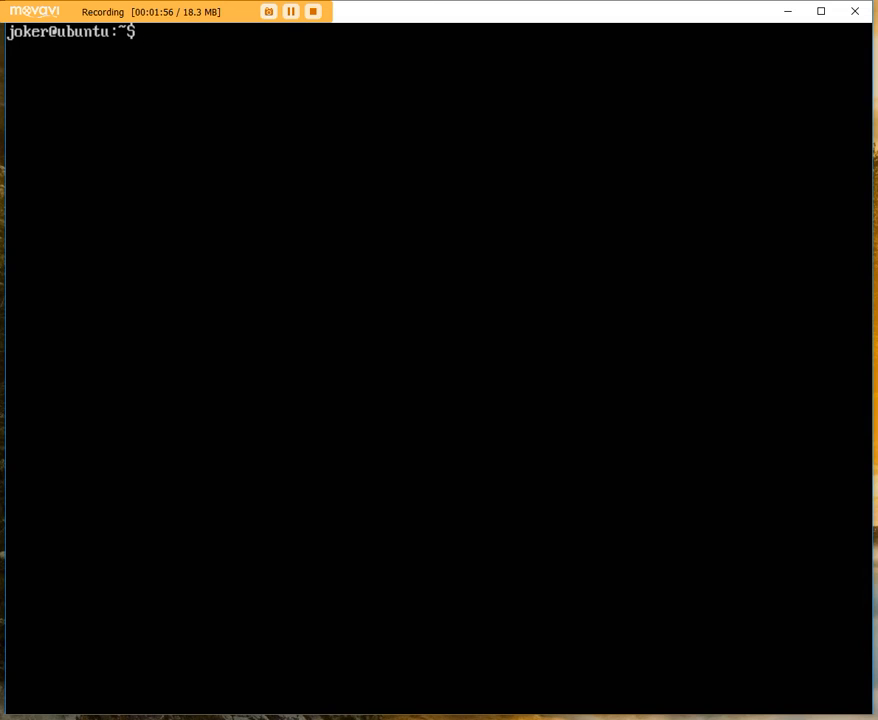
Open /etc/network/interfaces in nano with sudo
type("sudo")
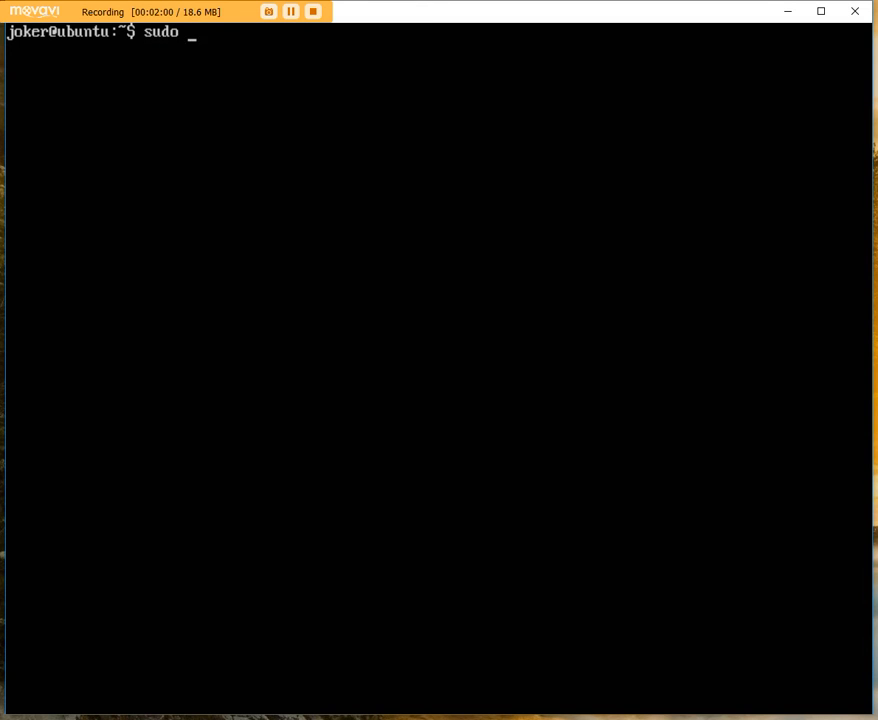
type("nano")
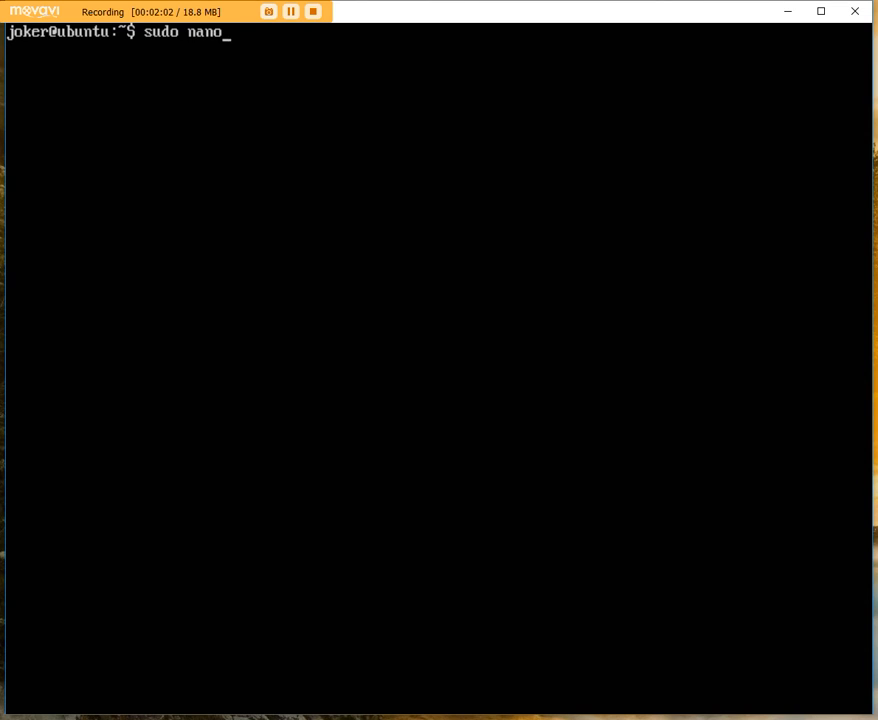
type("/etc")
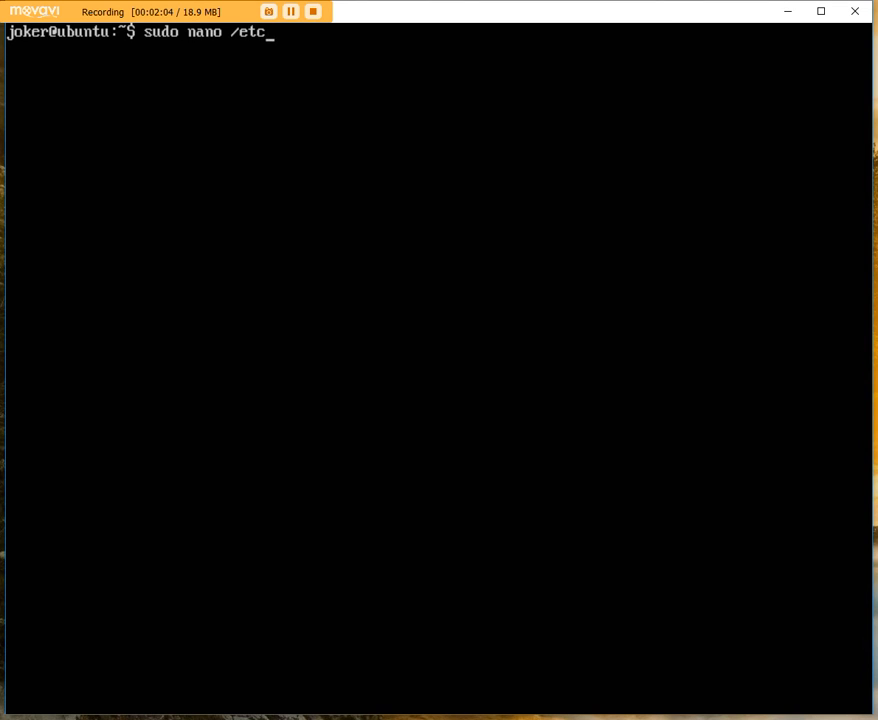
type("/n")
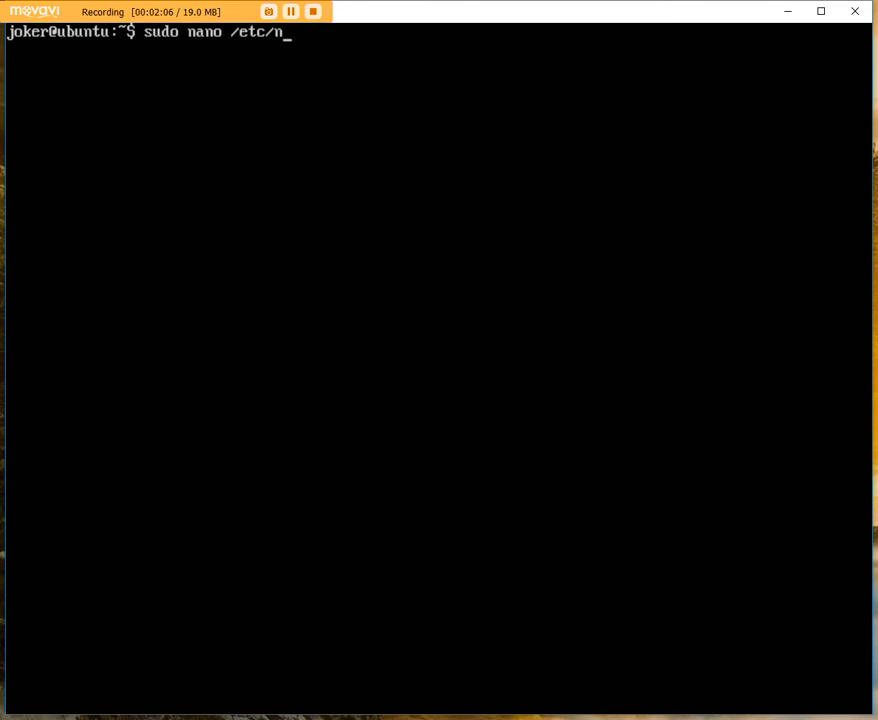
type("etwork/")
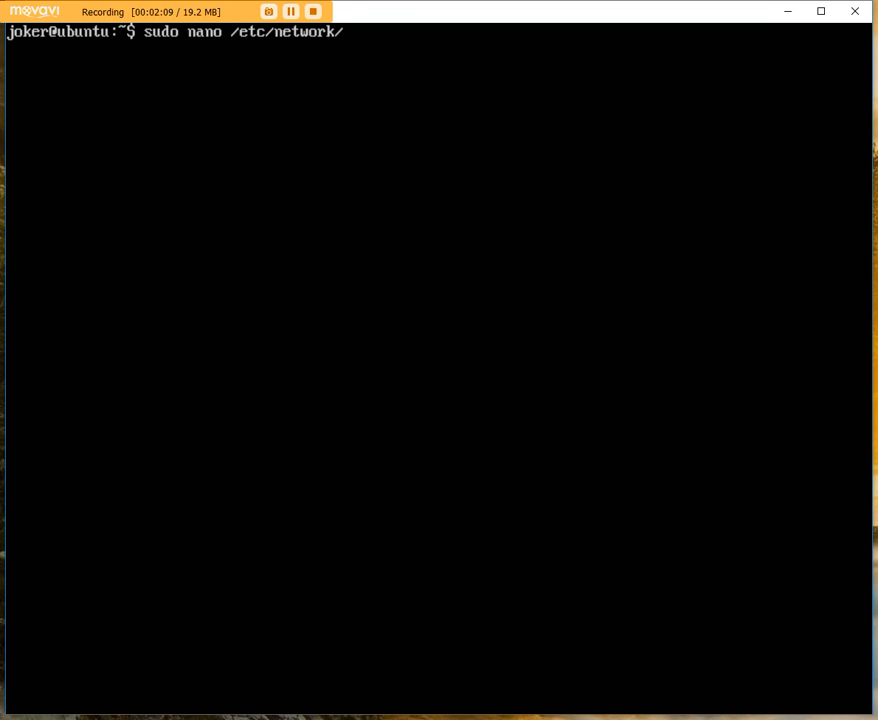
type("interfaces")
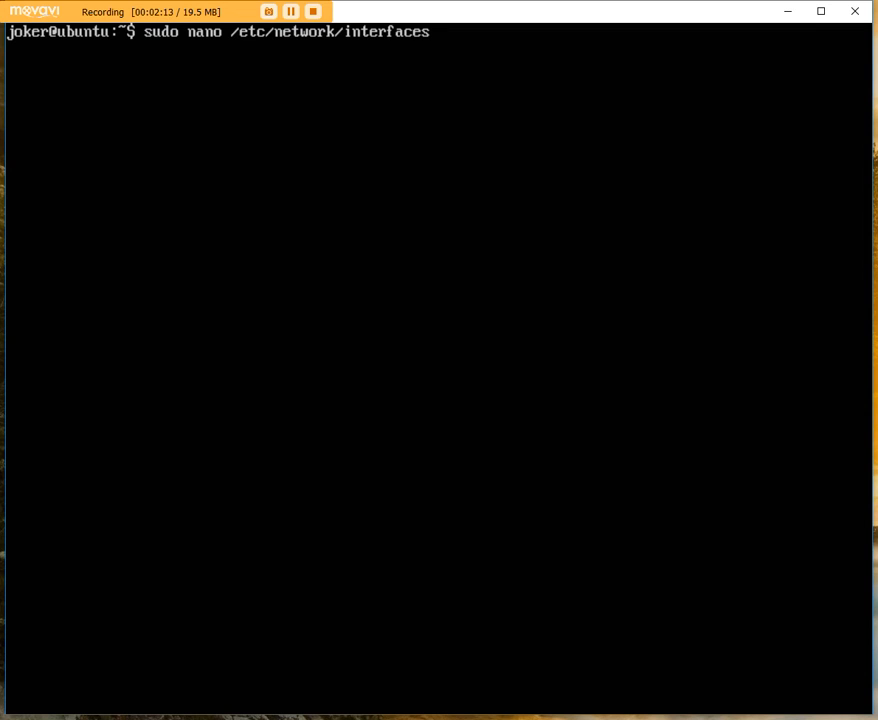
key("Return")
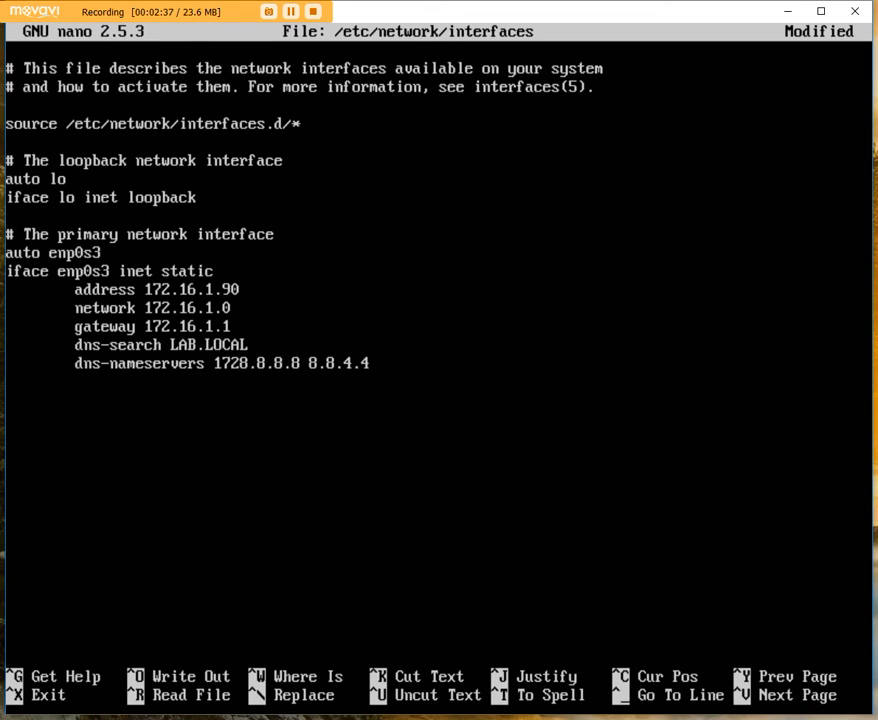
Insert 172.16.1.6 ahead of 8.8.8.8 on the dns-nameservers line and exit nano
type("172.16.1.6")
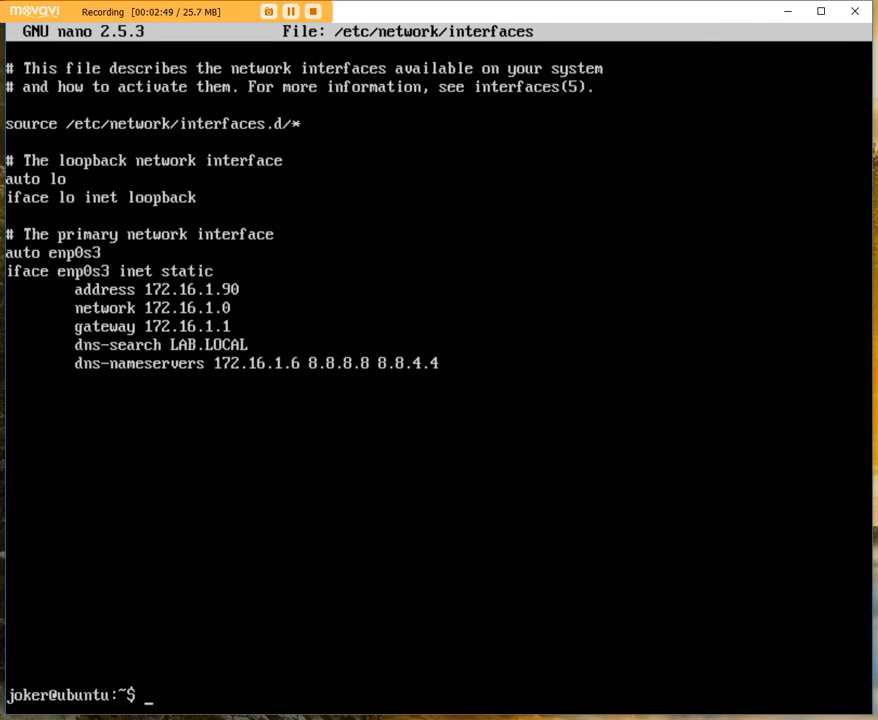
key("ctrl+x")
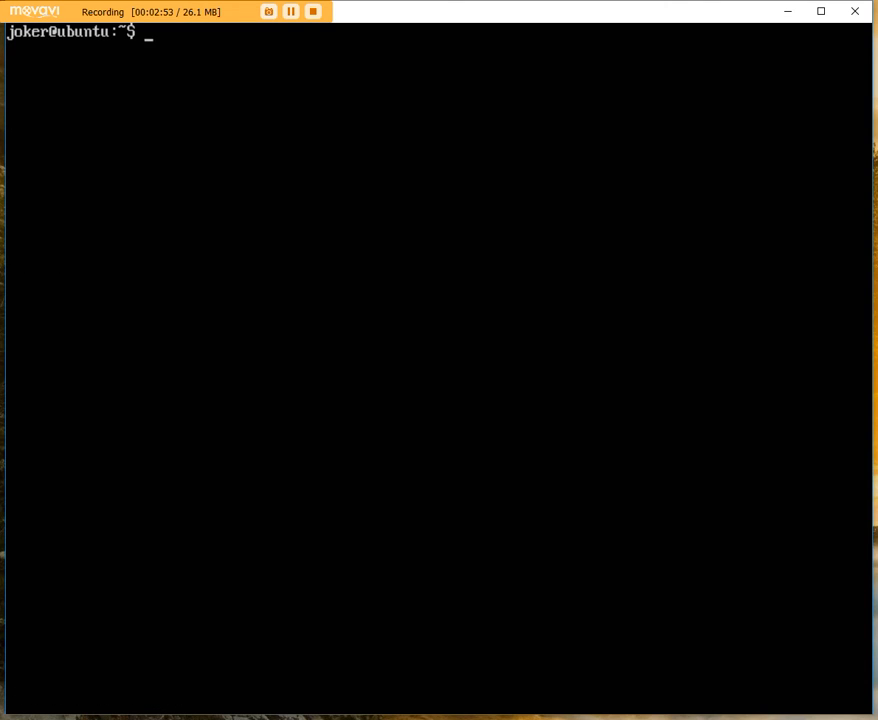
Run nslookup lab.local, fixing a typo in the command
type("n")
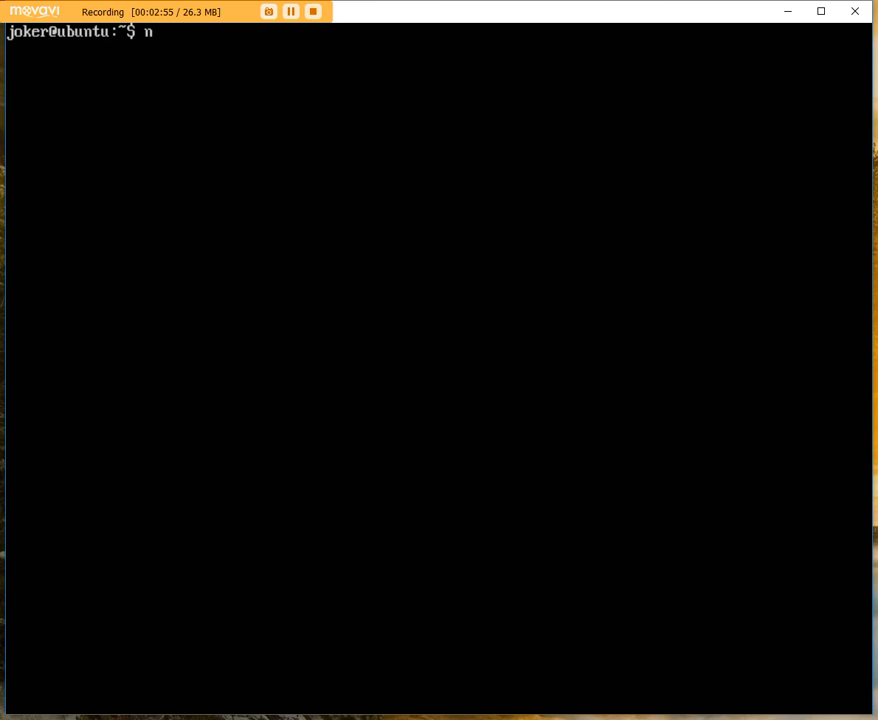
type("s")
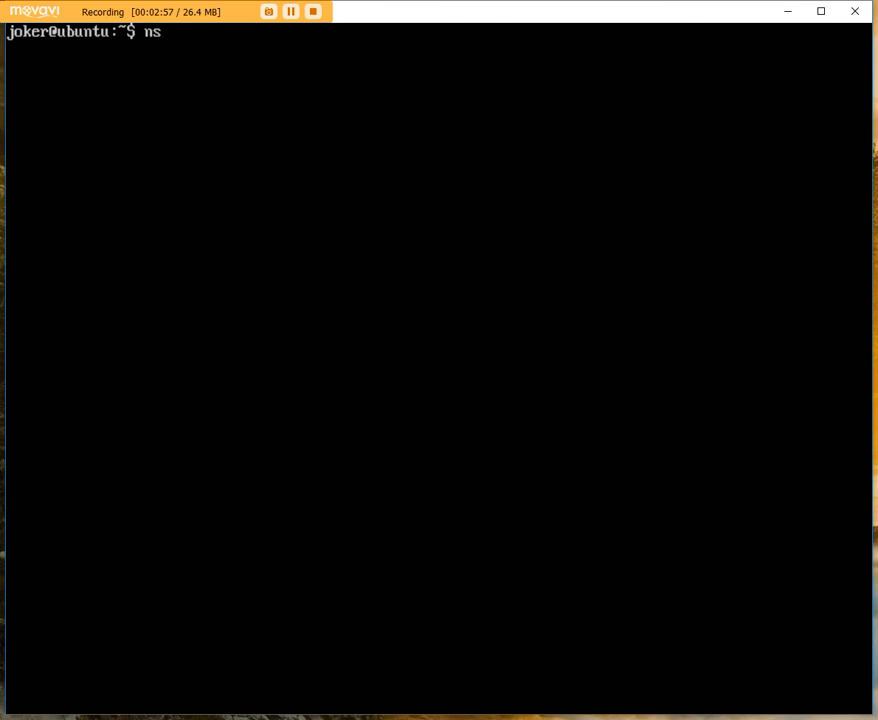
type("lookpup")
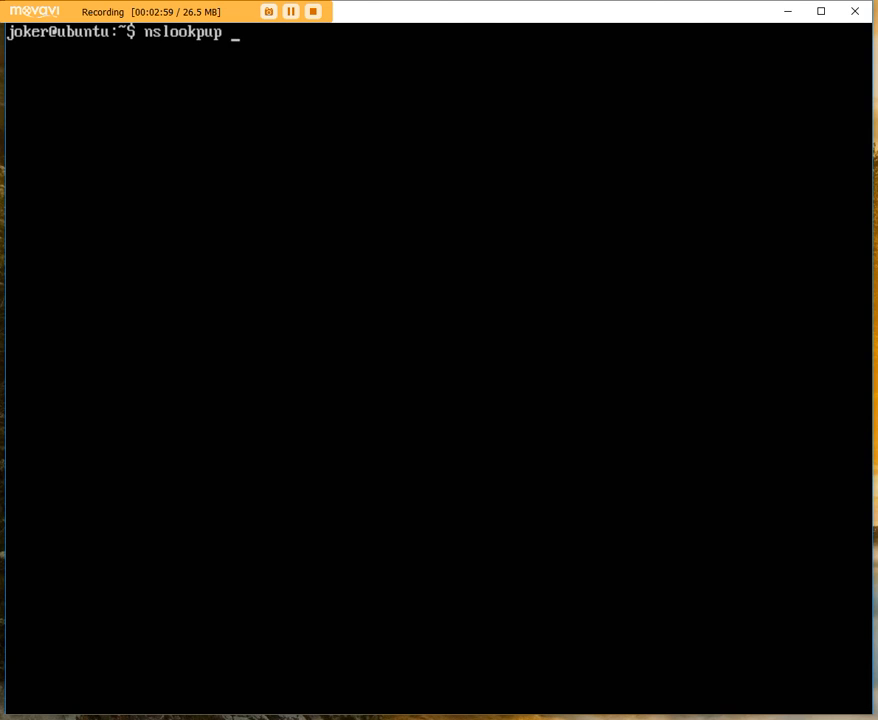
key("BackSpace")
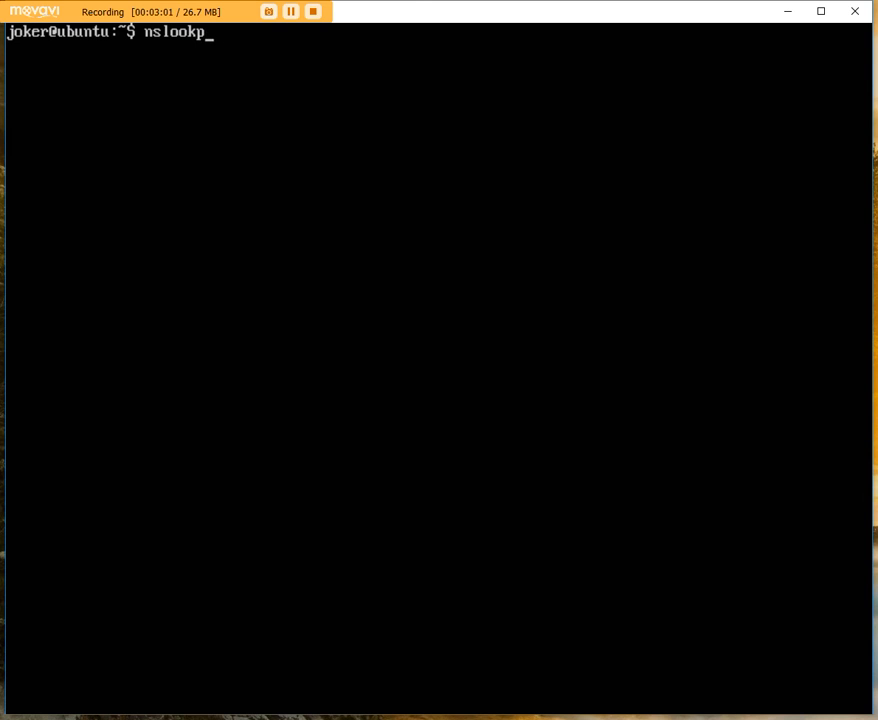
type("up")
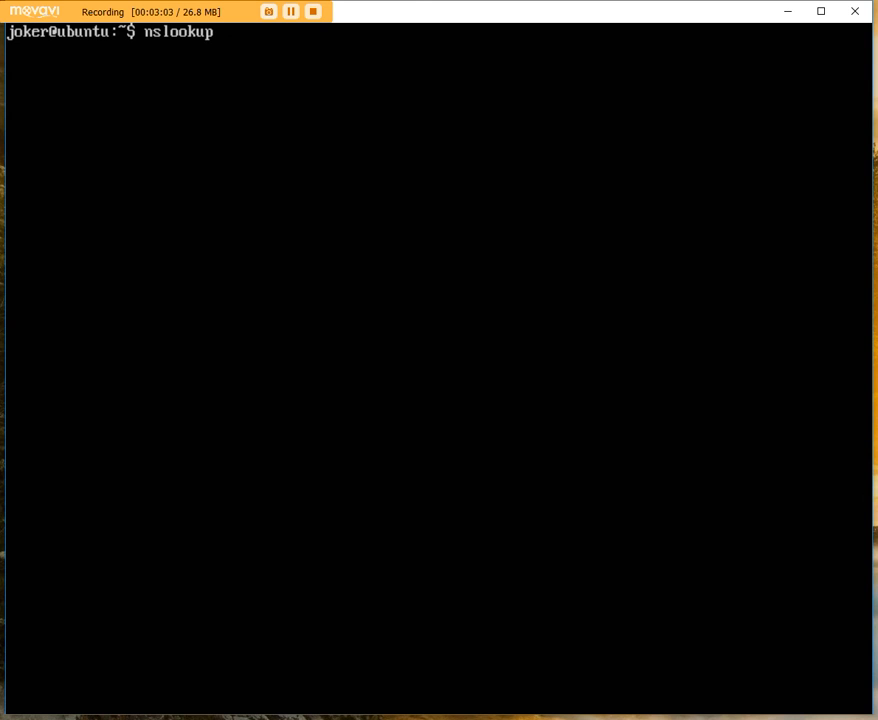
type("lab")
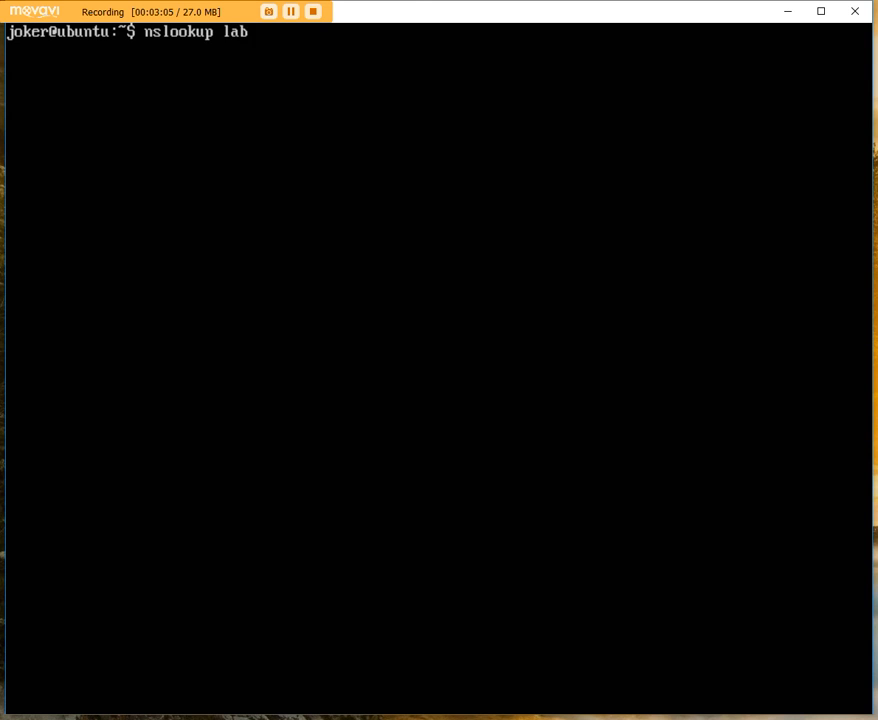
type(".local")
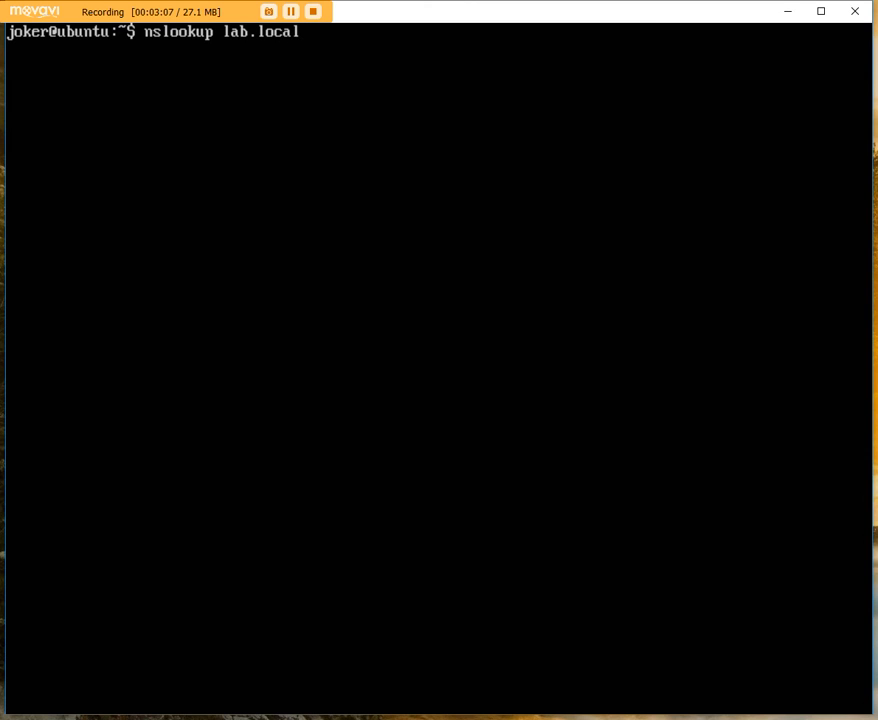
key("Return")
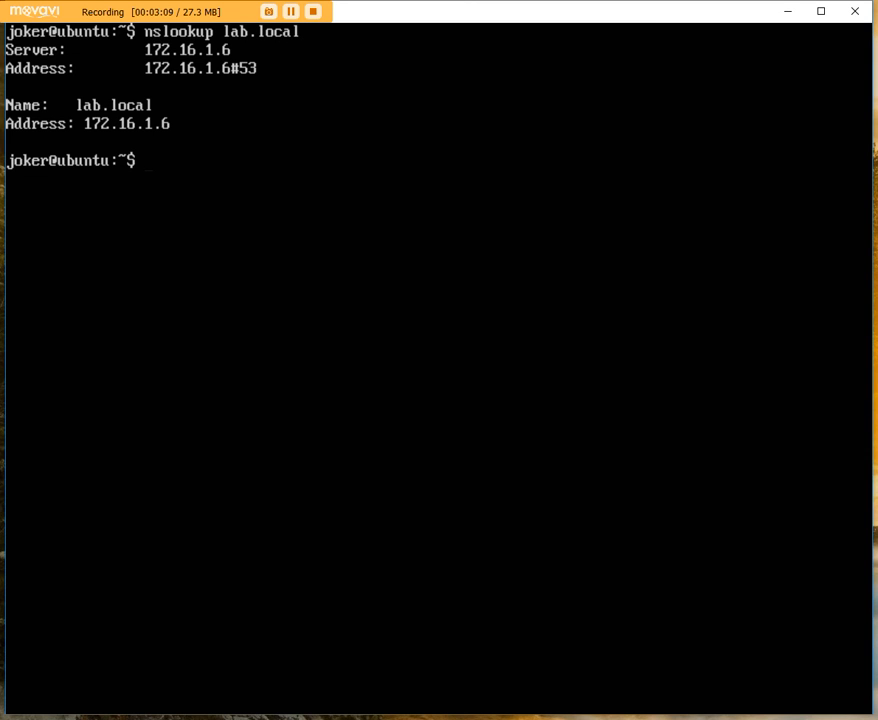
Run nslookup dom.lab.local
type("nslookup lab.local")
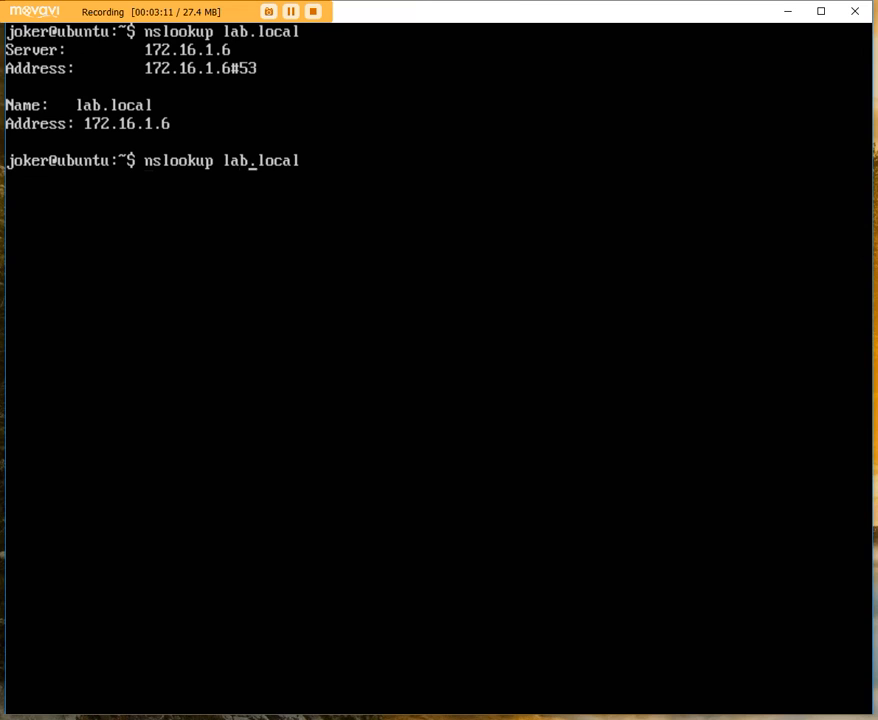
type("do")
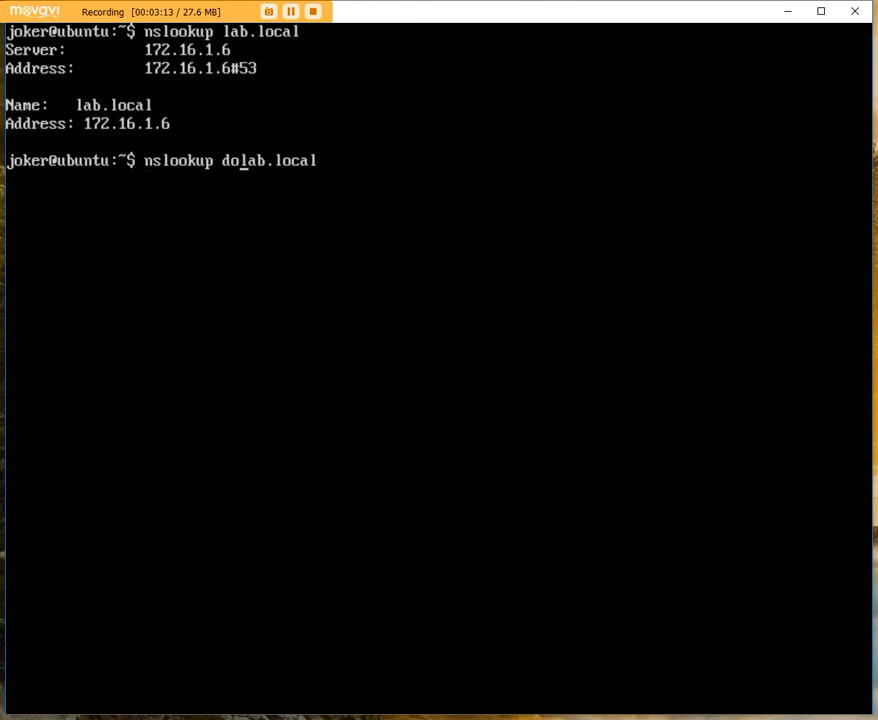
key("Return")
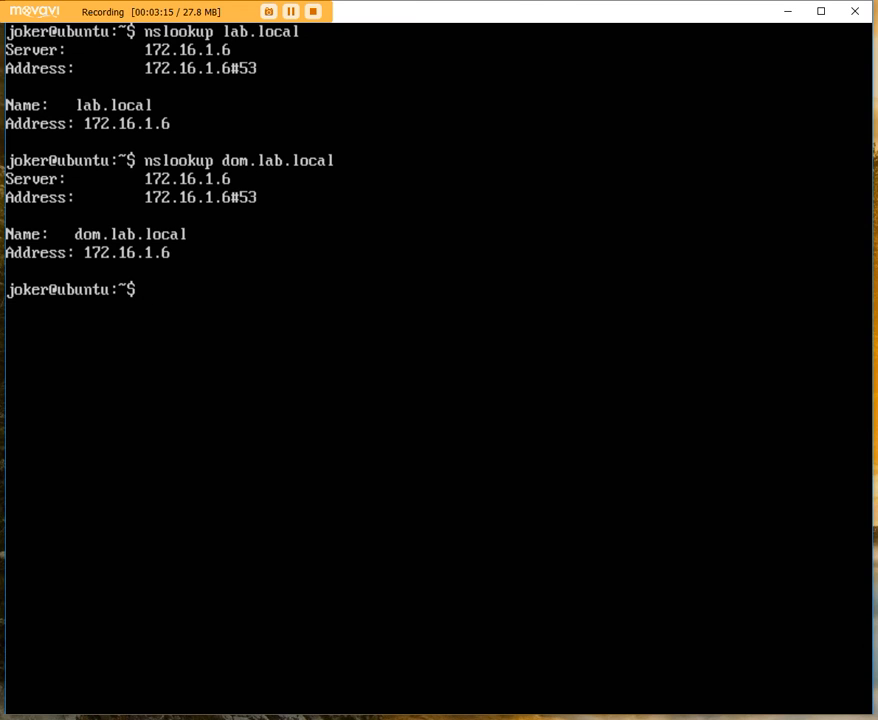